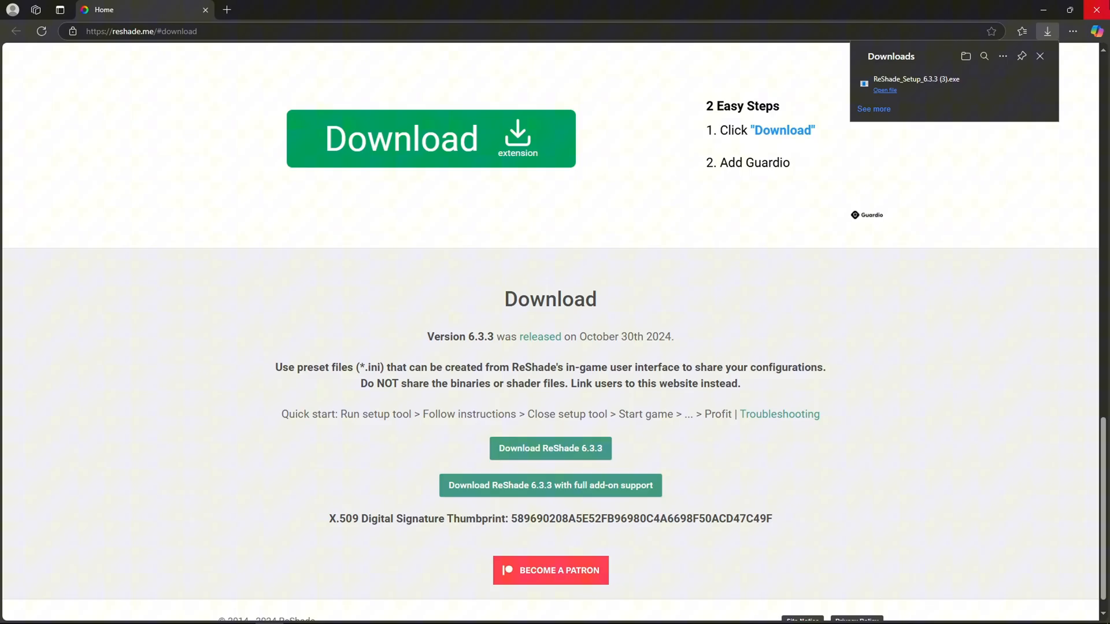
# Step: Launch ReShade Setup and locate FiveM.exe's real folder under AppData Local through Start search
pyautogui.click(884, 90)
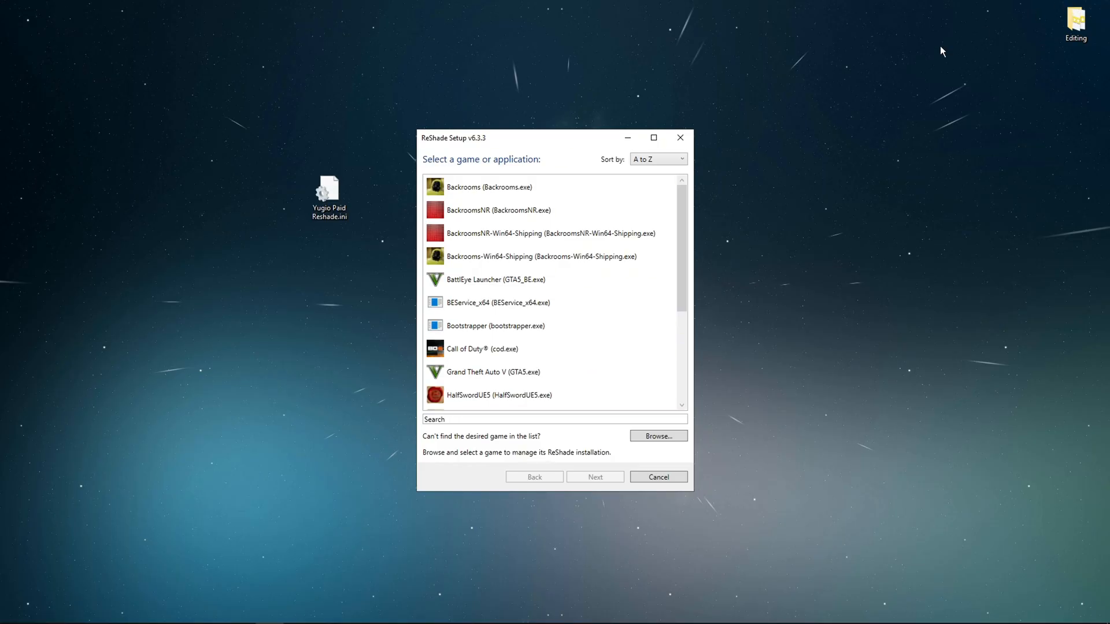
pyautogui.click(657, 436)
pyautogui.write('f')
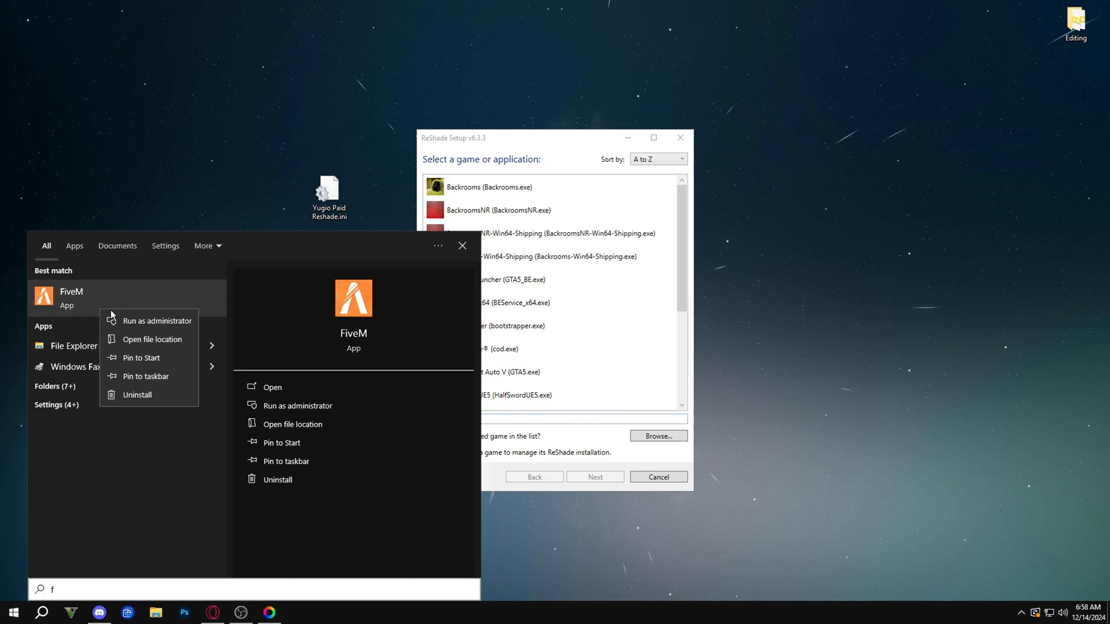
pyautogui.click(152, 339)
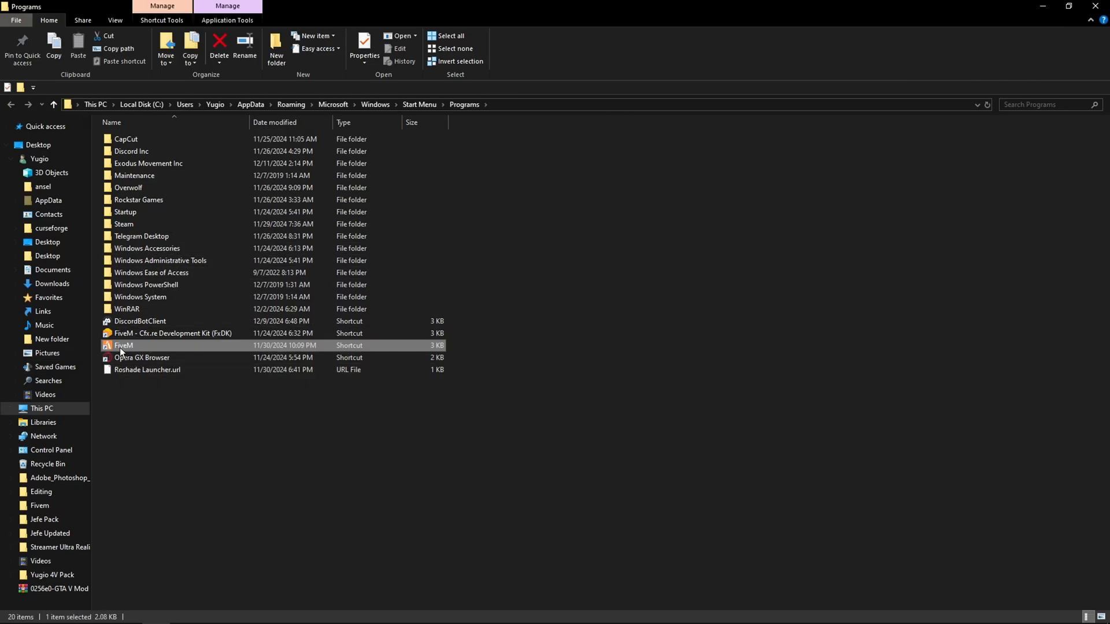
pyautogui.doubleClick(123, 345)
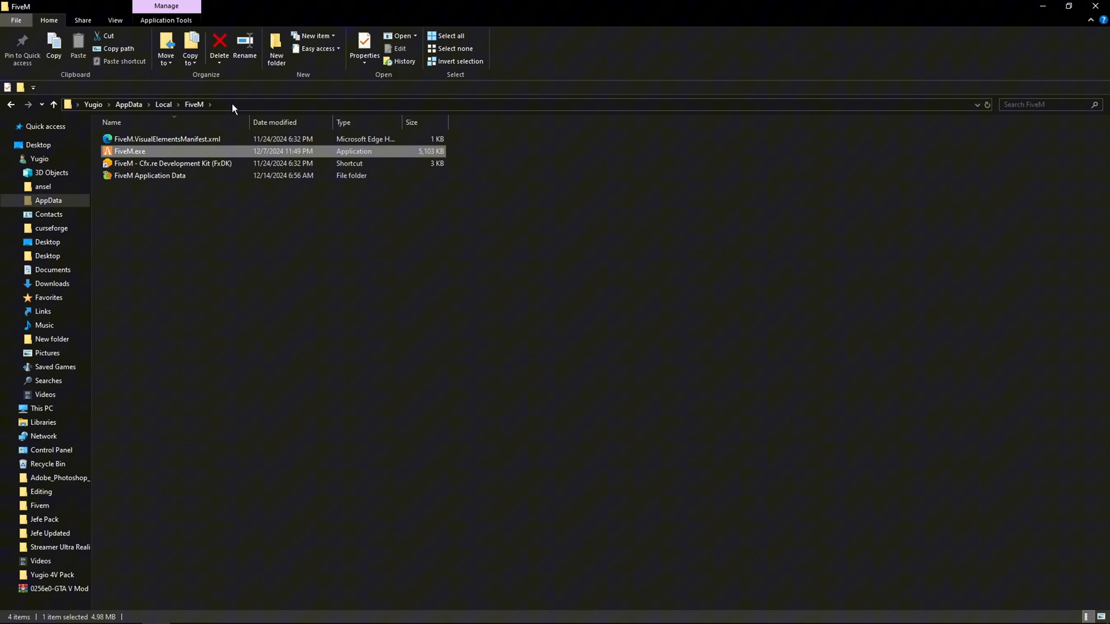
pyautogui.rightClick(145, 105)
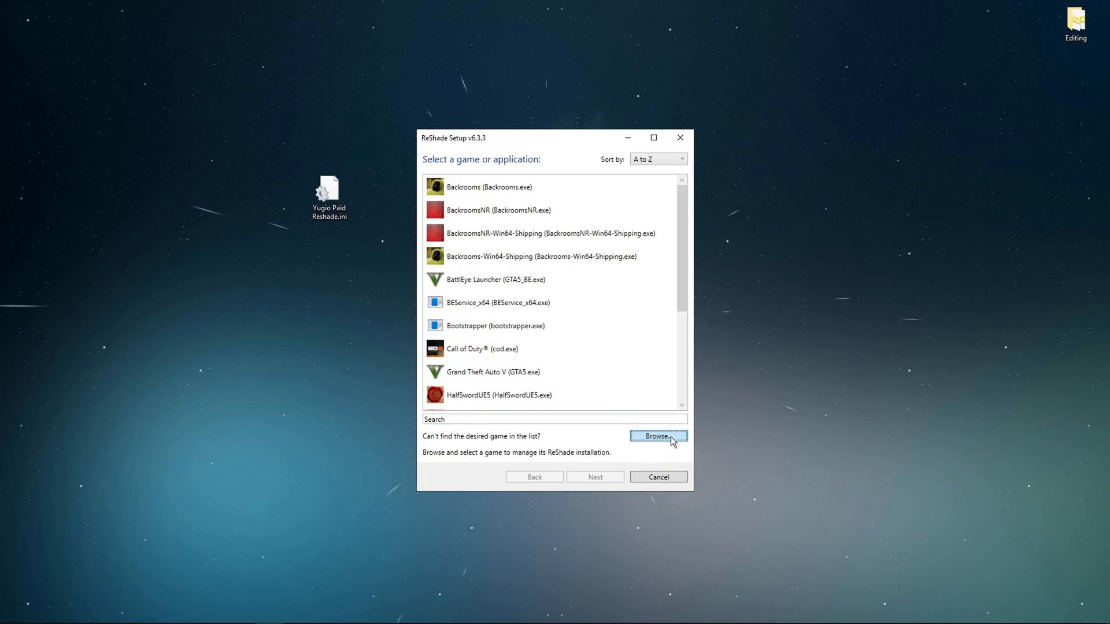
# Step: Browse to FiveM.exe as the target game and advance to the effect packages page
pyautogui.click(658, 436)
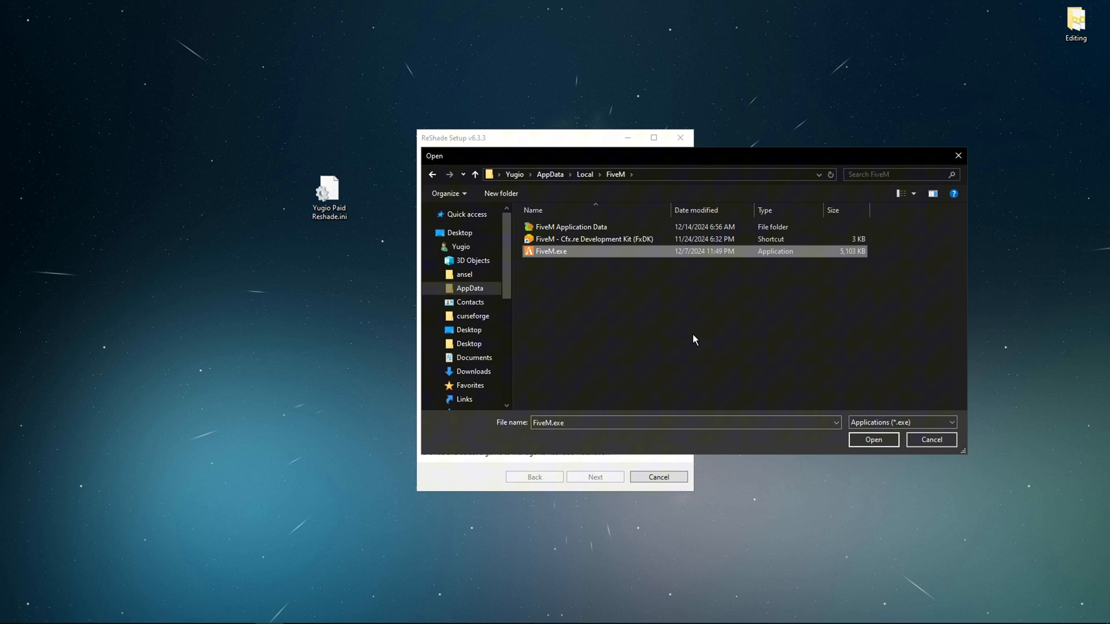
pyautogui.click(873, 439)
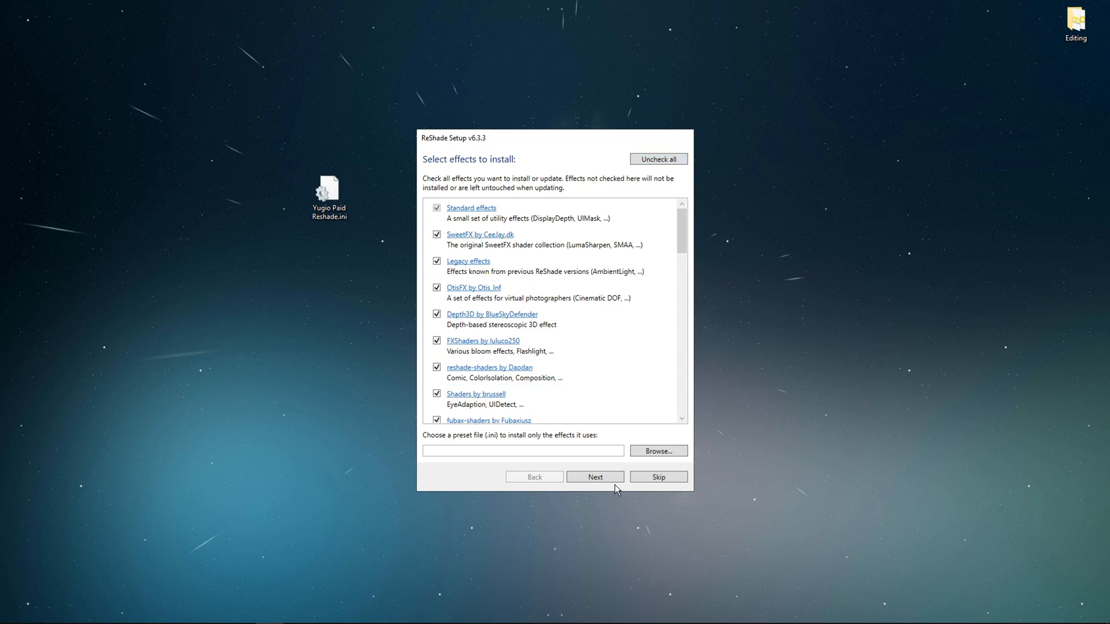
# Step: Install the checked effect packages, then launch FiveM.exe from its AppData folder
pyautogui.click(595, 477)
pyautogui.write('f')
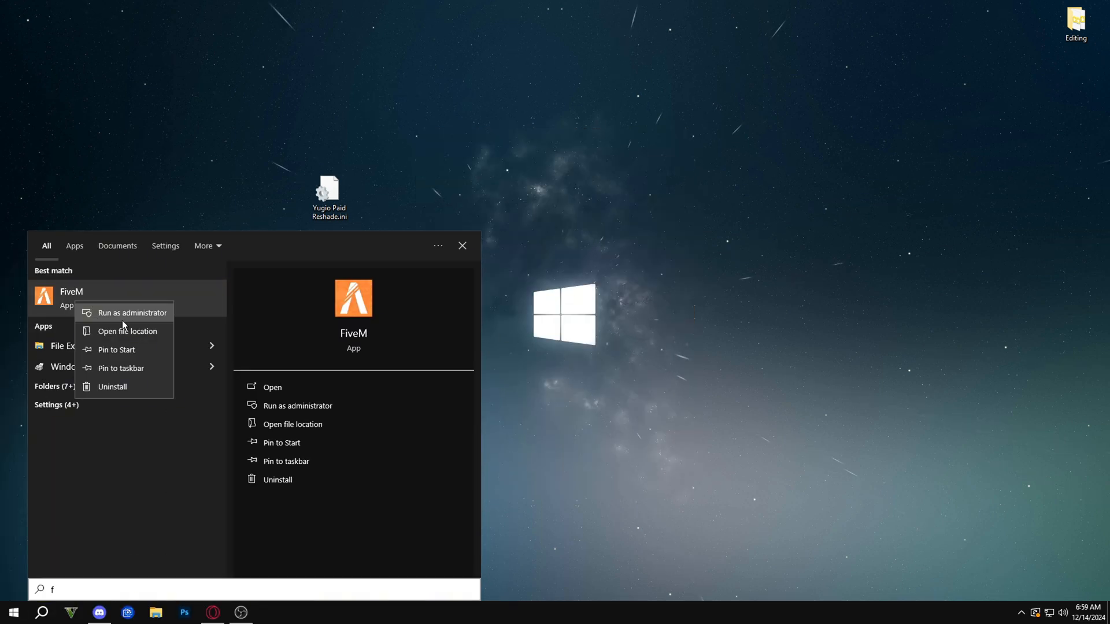
pyautogui.click(127, 331)
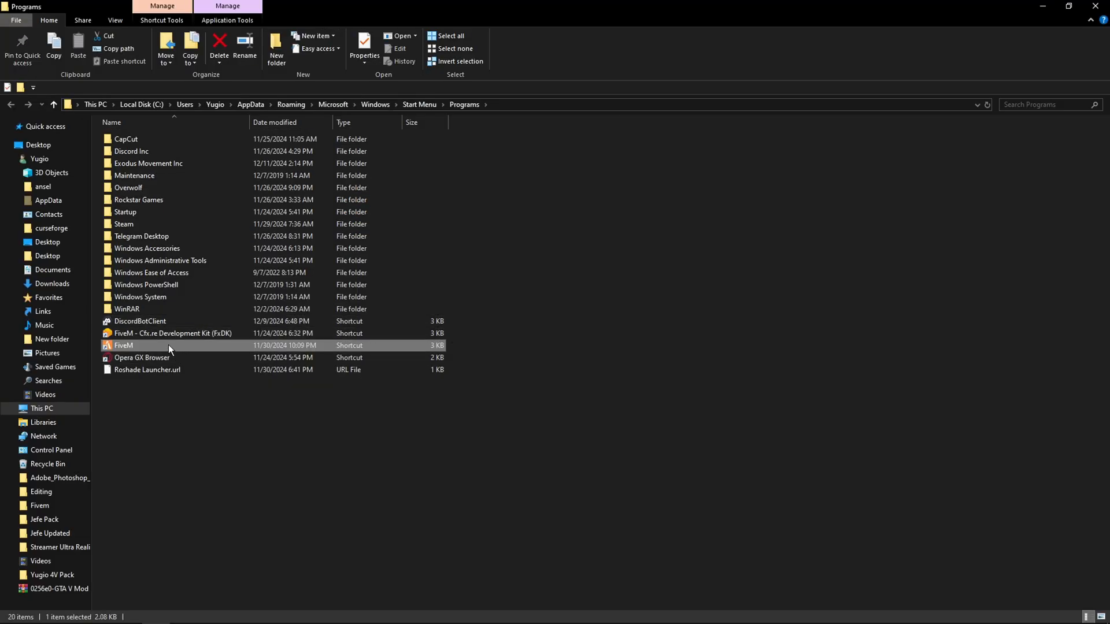
pyautogui.doubleClick(123, 345)
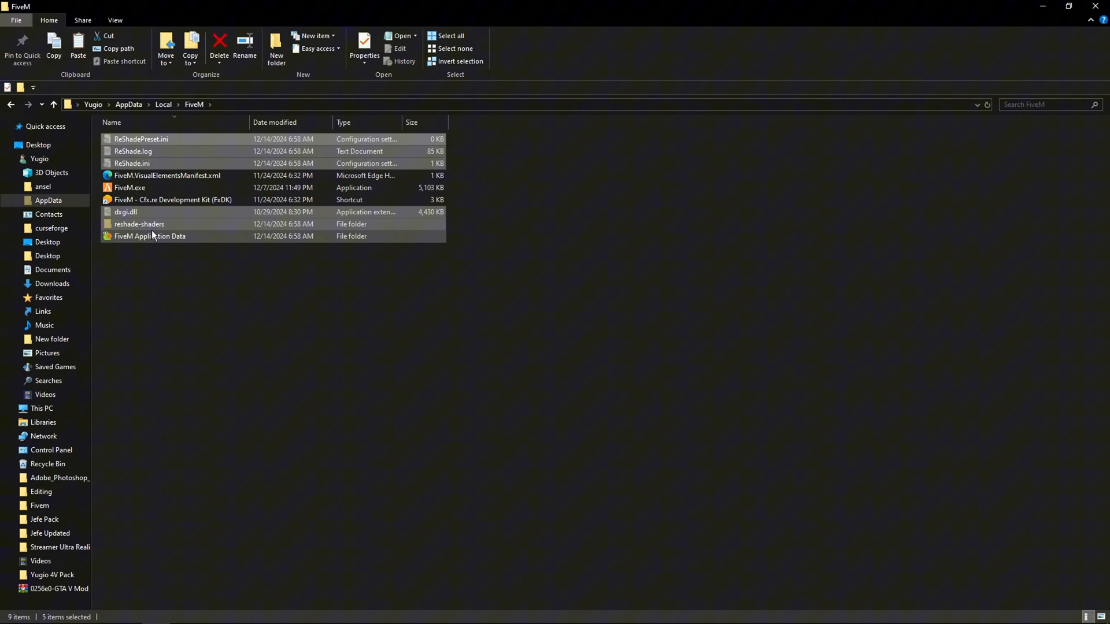
pyautogui.doubleClick(149, 237)
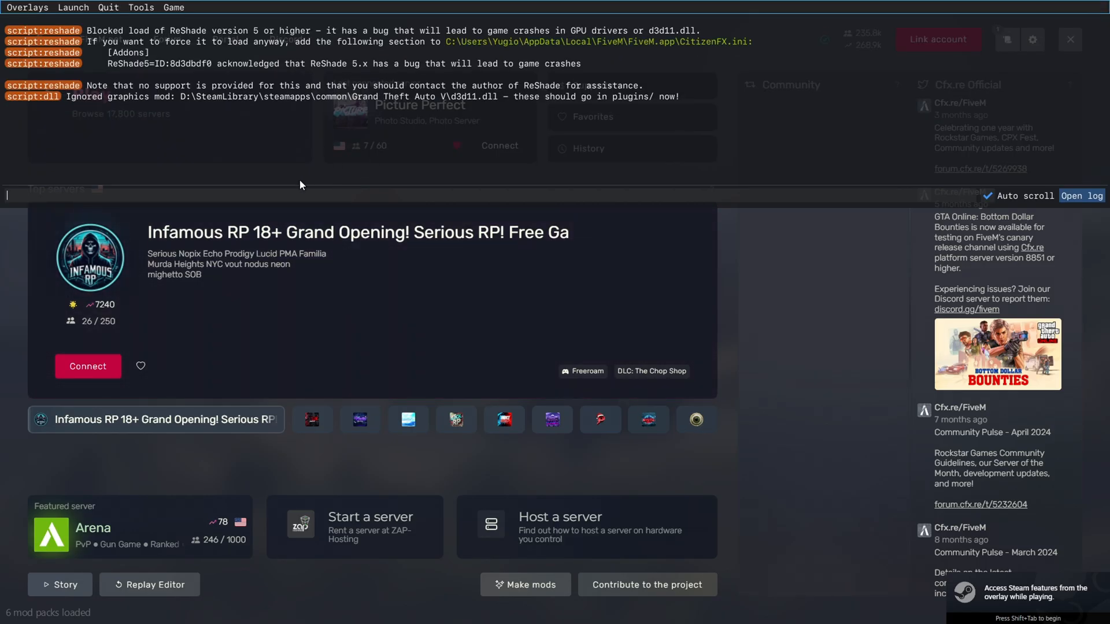
# Step: Go from the FiveM shortcut to Application Data's logs folder and scroll to the CitizenFX logs
pyautogui.click(107, 7)
pyautogui.write('f')
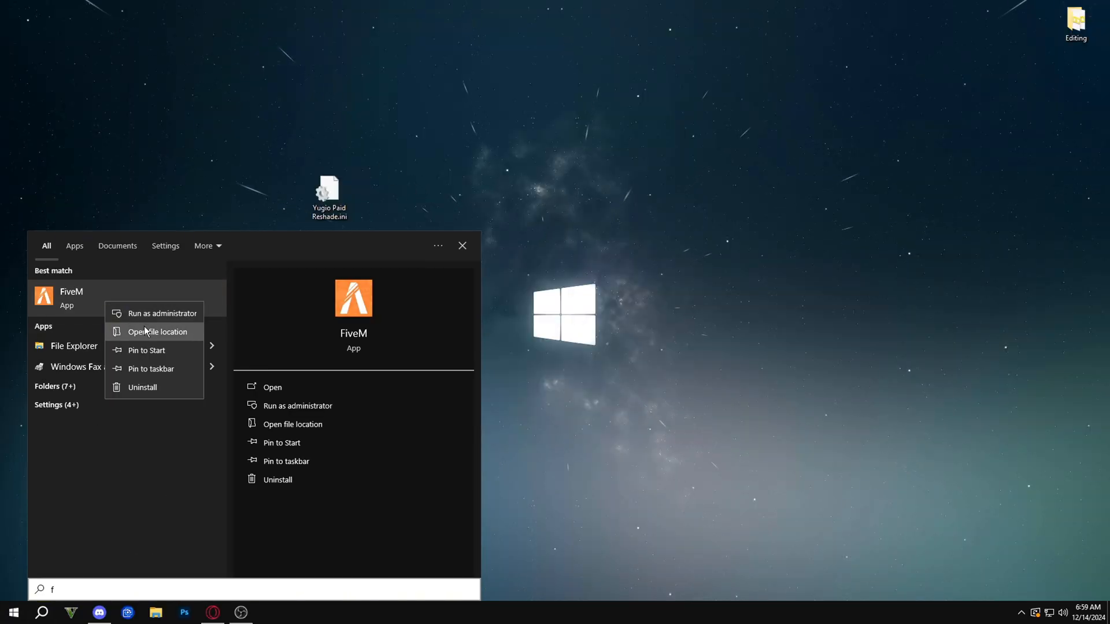
pyautogui.click(156, 331)
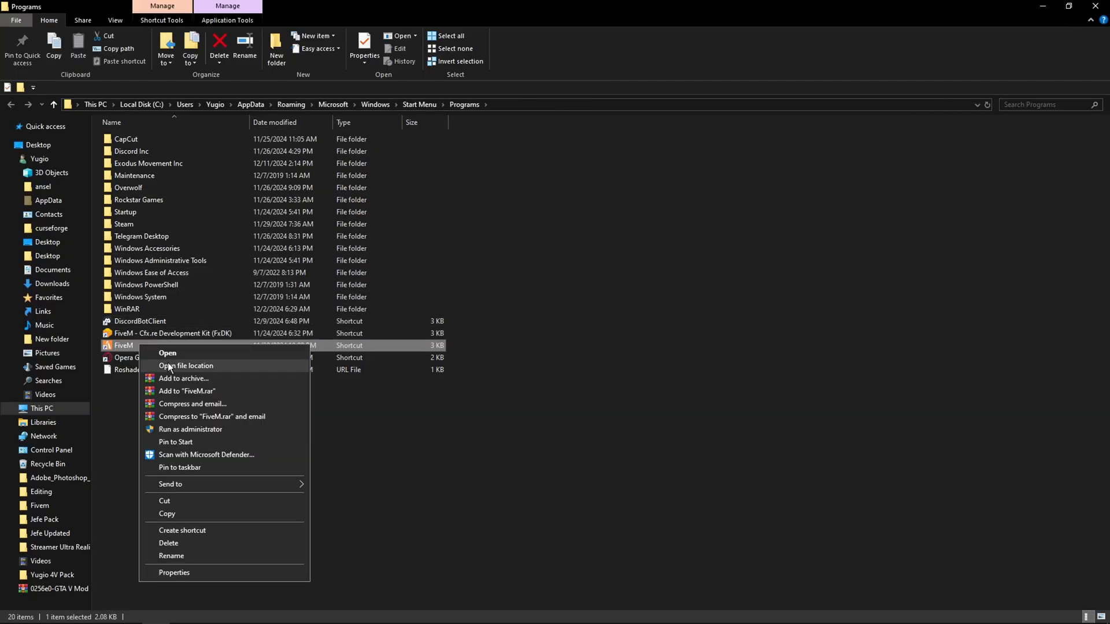
pyautogui.click(185, 366)
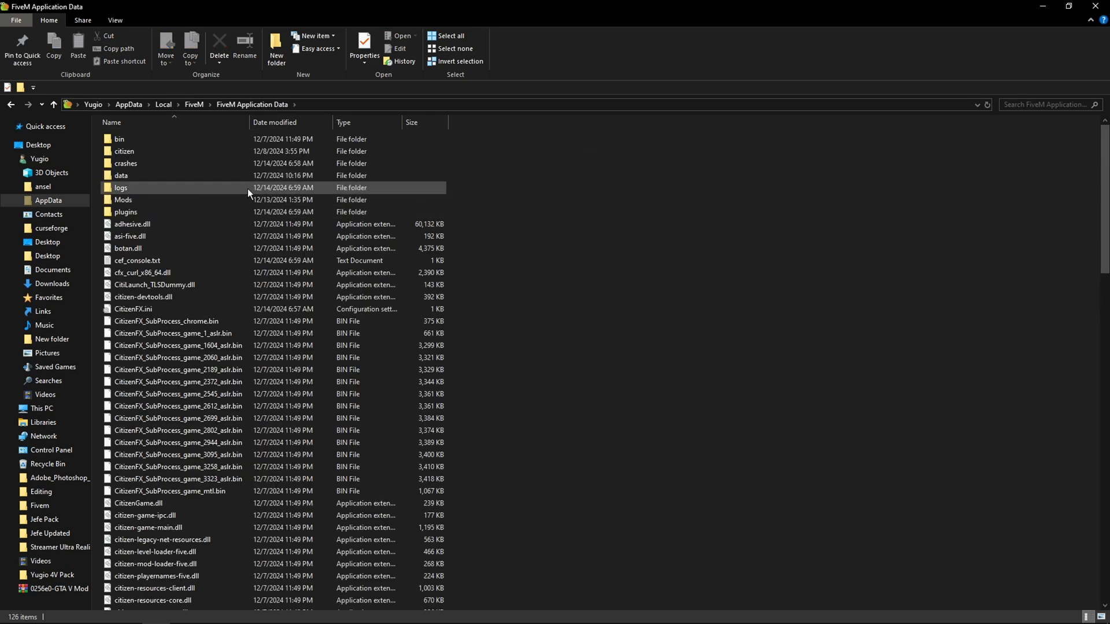
pyautogui.doubleClick(121, 187)
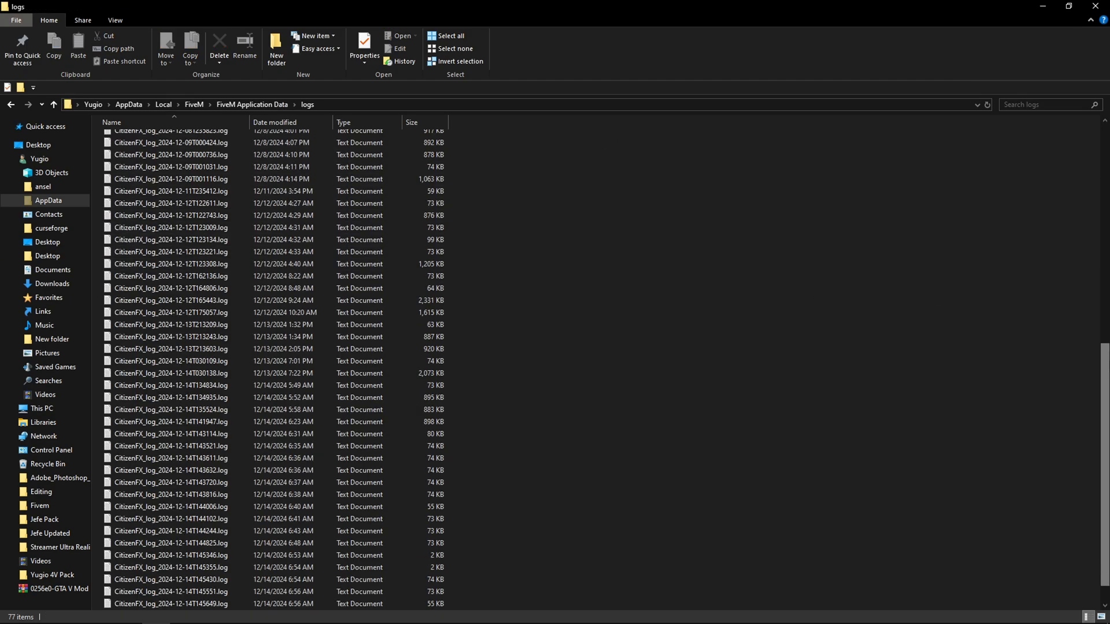
pyautogui.scroll(-3)
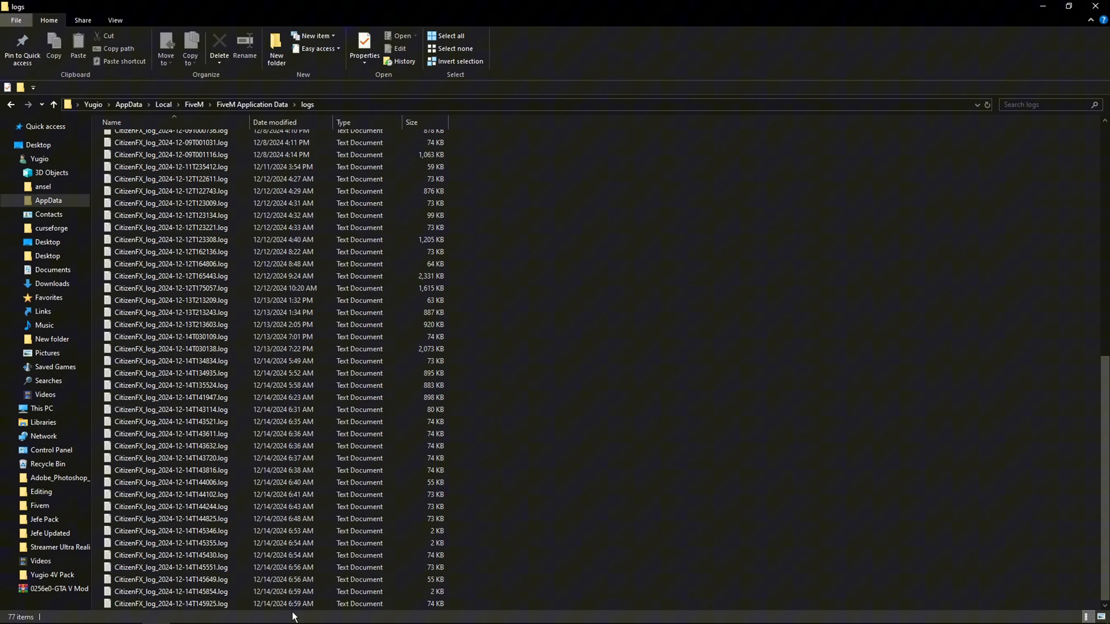
# Step: Search the newest CitizenFX log for 'addons' and copy the ReShade5 acknowledgement ID
pyautogui.doubleClick(167, 605)
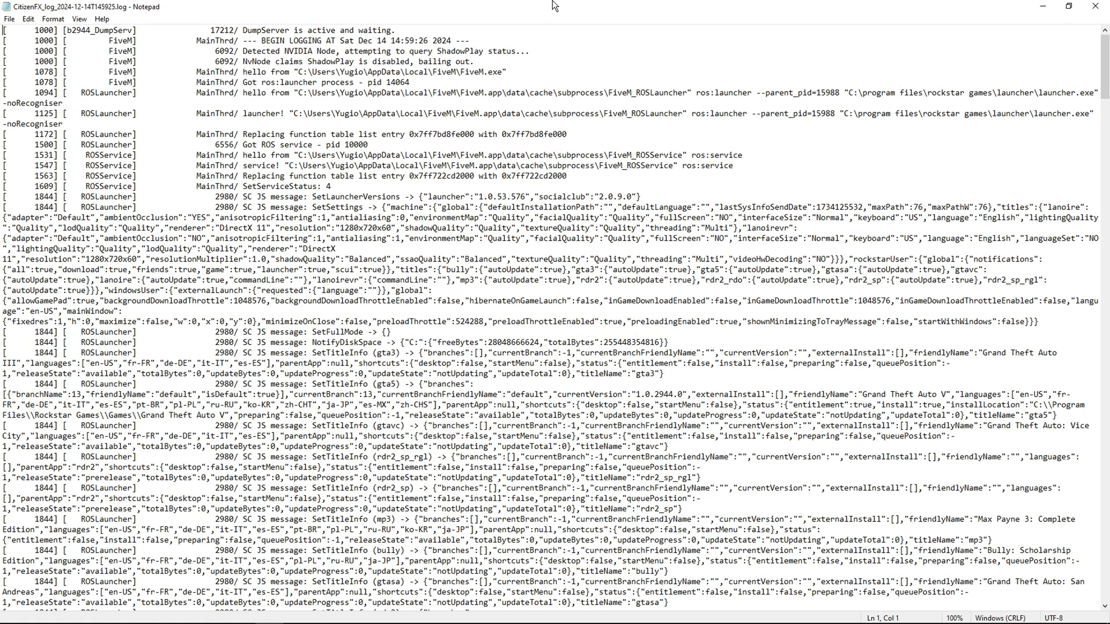
pyautogui.press('Ctrl+h')
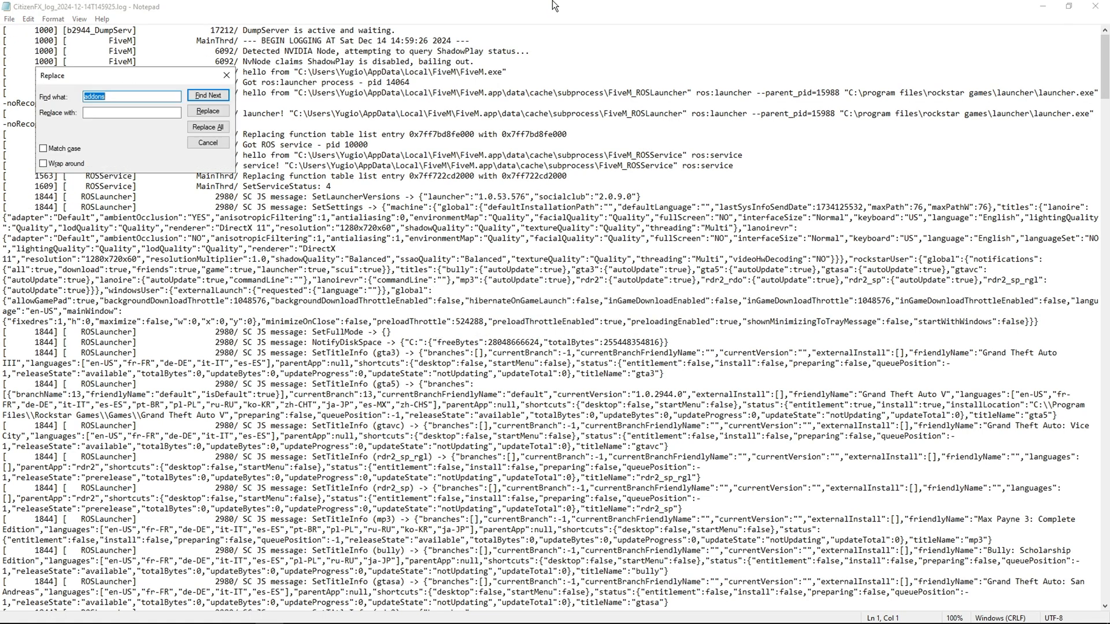
pyautogui.click(208, 95)
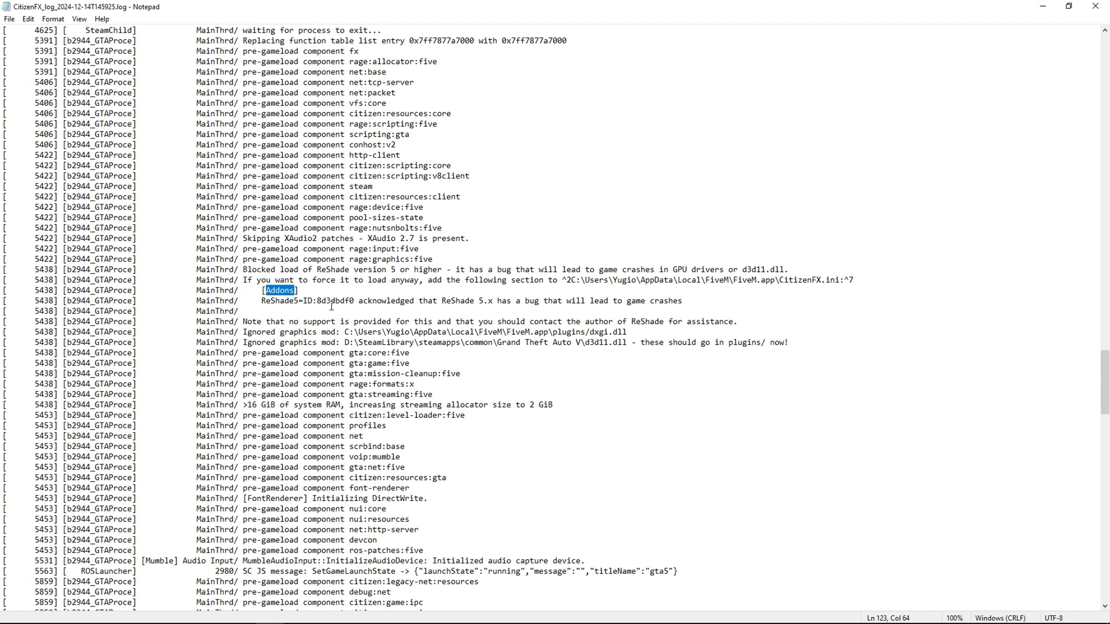
pyautogui.doubleClick(334, 301)
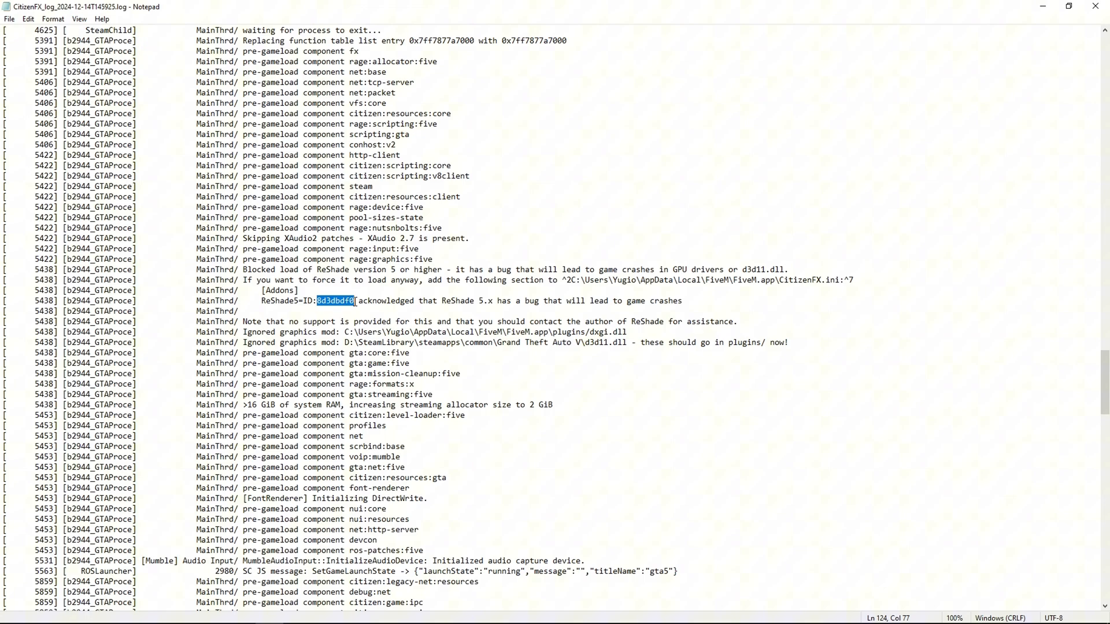
pyautogui.click(56, 611)
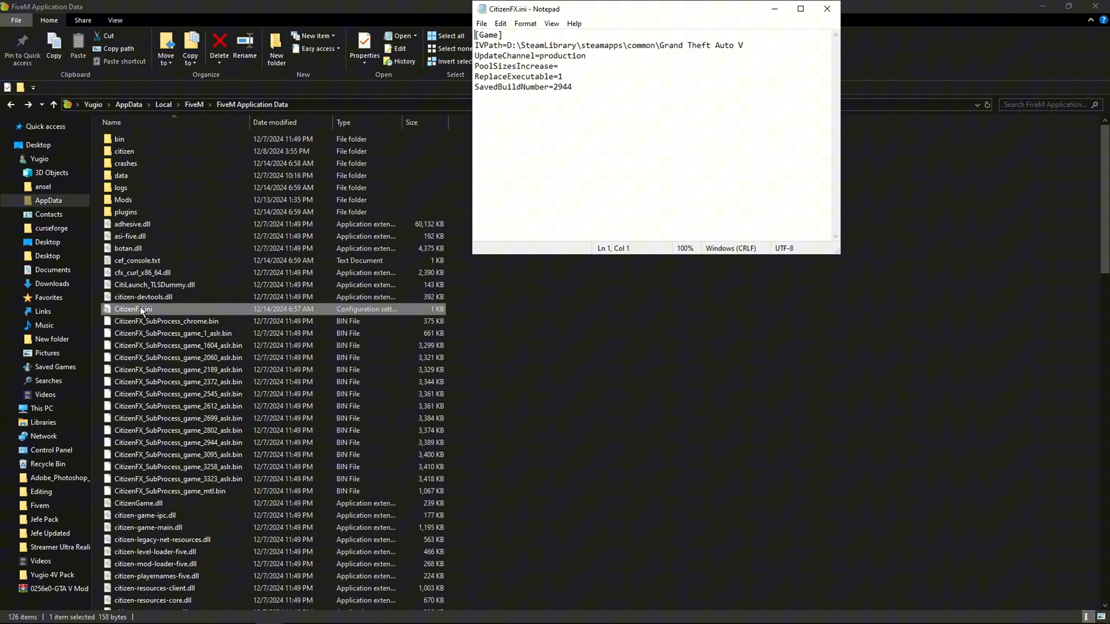
# Step: Paste the [Addons] ReShade5 line into CitizenFX.ini and replace its ID with 8d3dbdf0
pyautogui.click(13, 616)
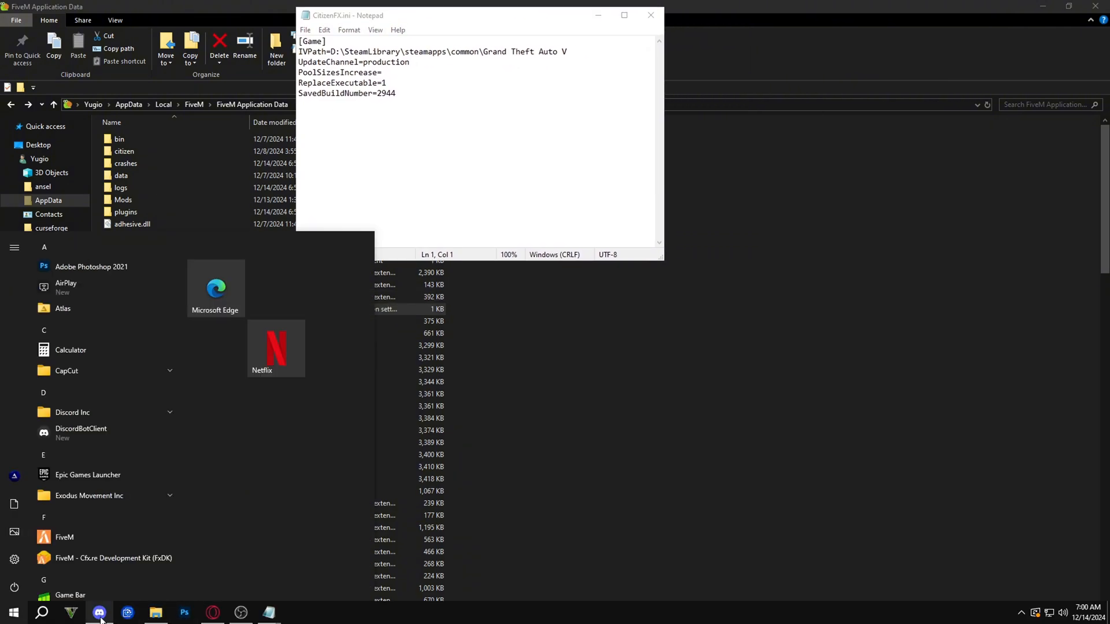
pyautogui.click(101, 613)
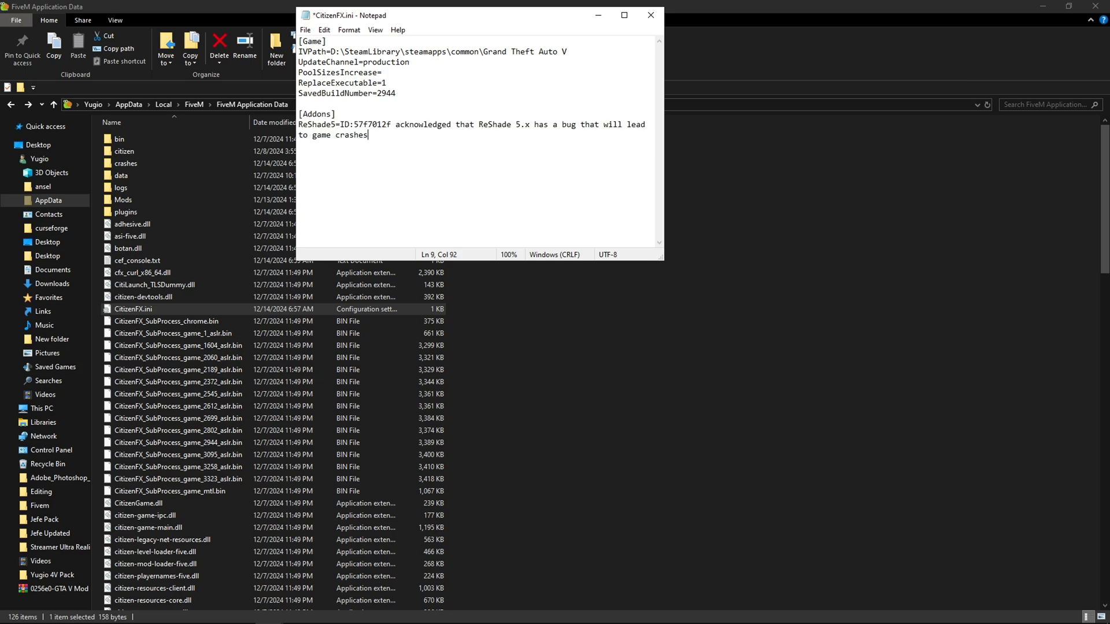
pyautogui.click(12, 611)
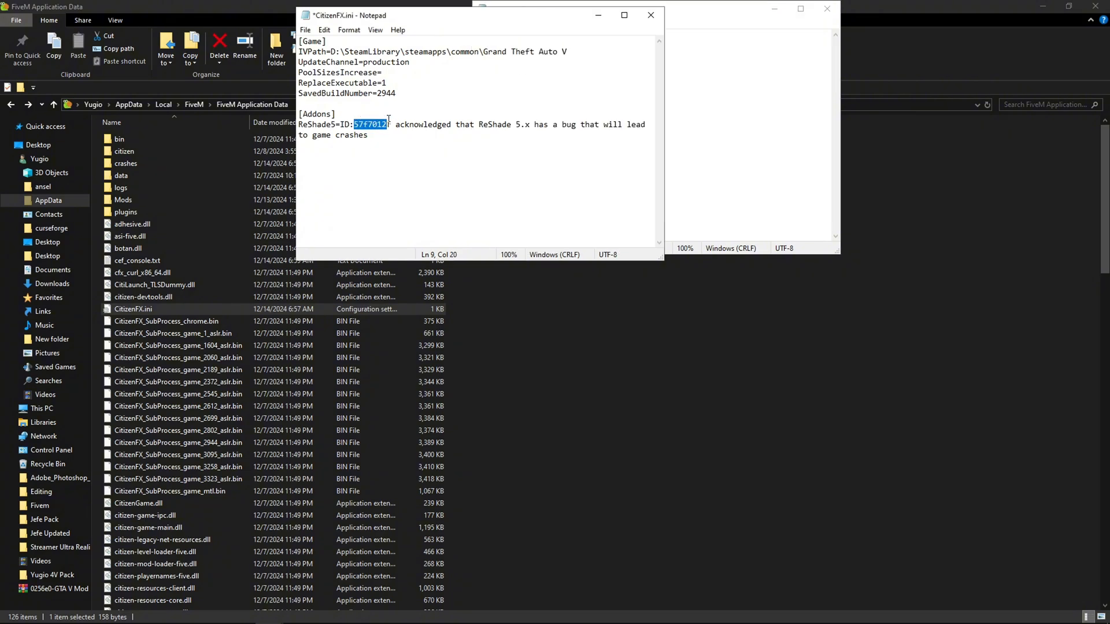
pyautogui.write('8d3dbdf0')
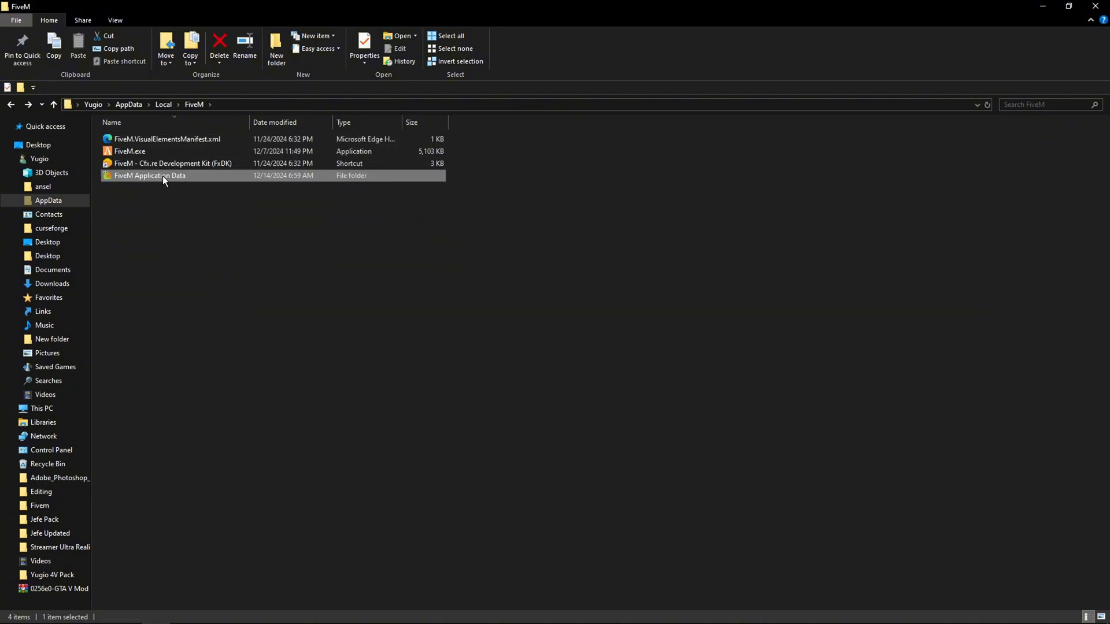
# Step: Copy Yugio Paid Reshade.ini from the desktop and paste it into FiveM's plugins folder
pyautogui.doubleClick(149, 175)
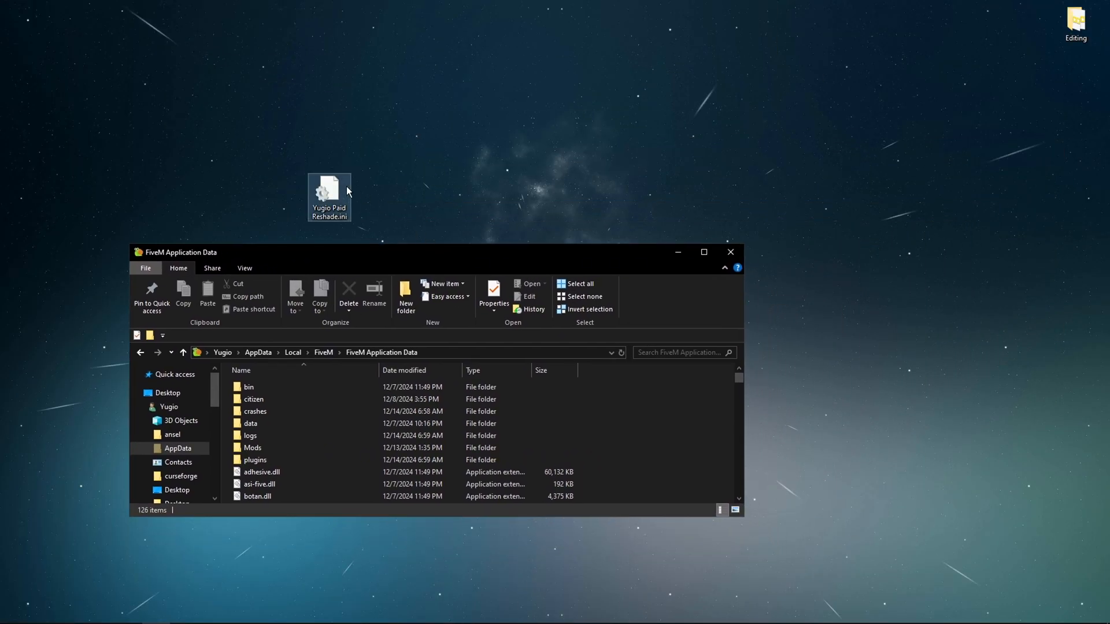
pyautogui.rightClick(329, 197)
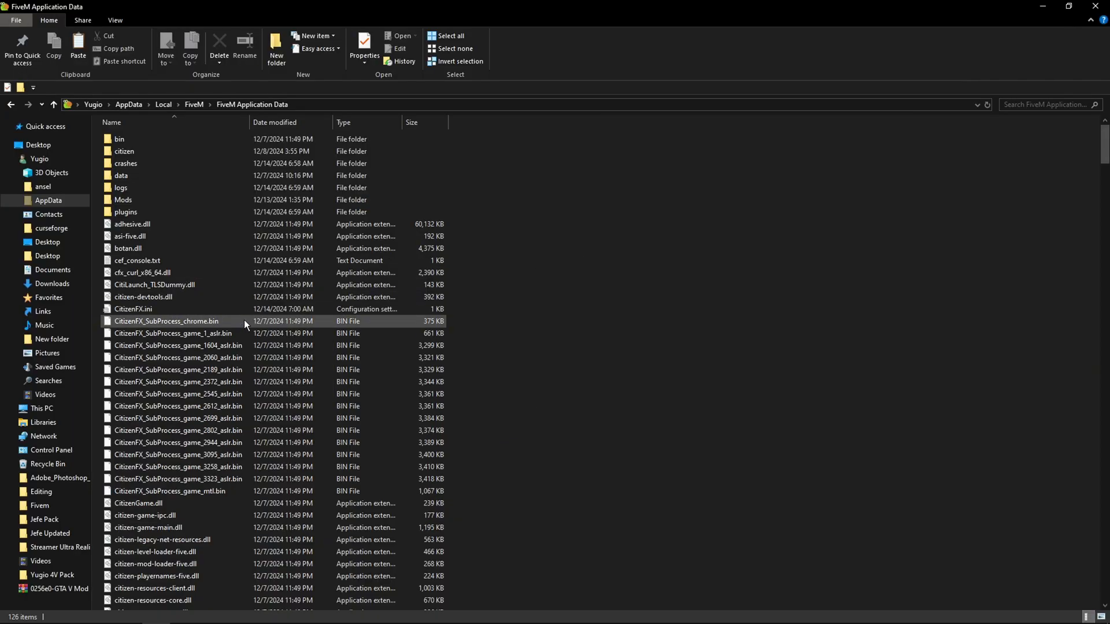
pyautogui.doubleClick(125, 212)
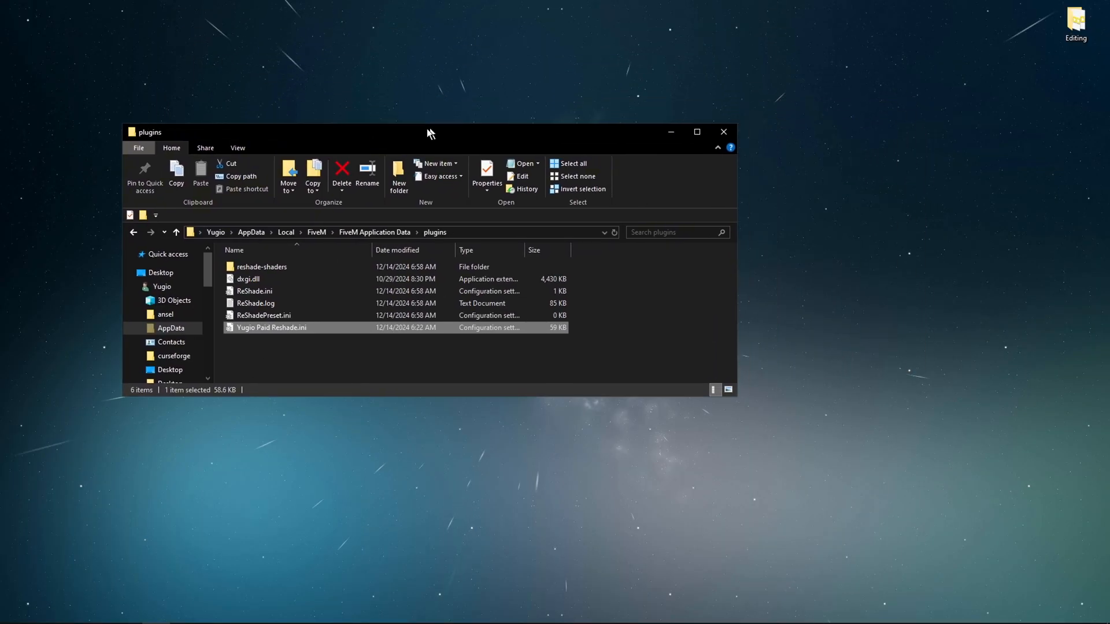
# Step: Save the #crosshair channel's crosshair image into Downloads as Layer.png
pyautogui.moveTo(429, 132); pyautogui.dragTo(602, 223)
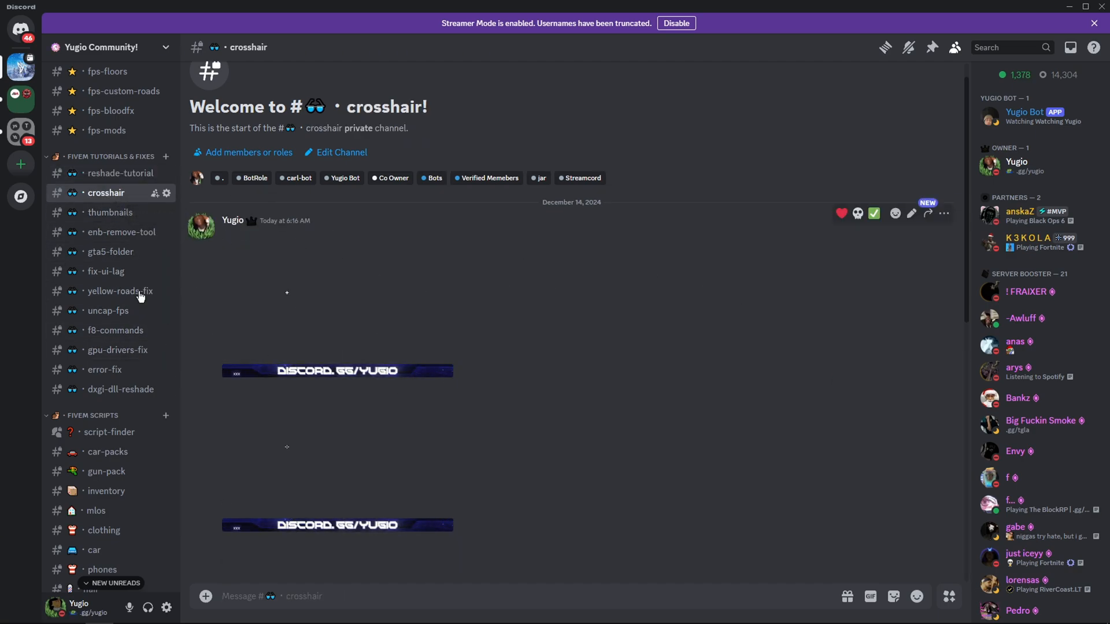
pyautogui.scroll(-3)
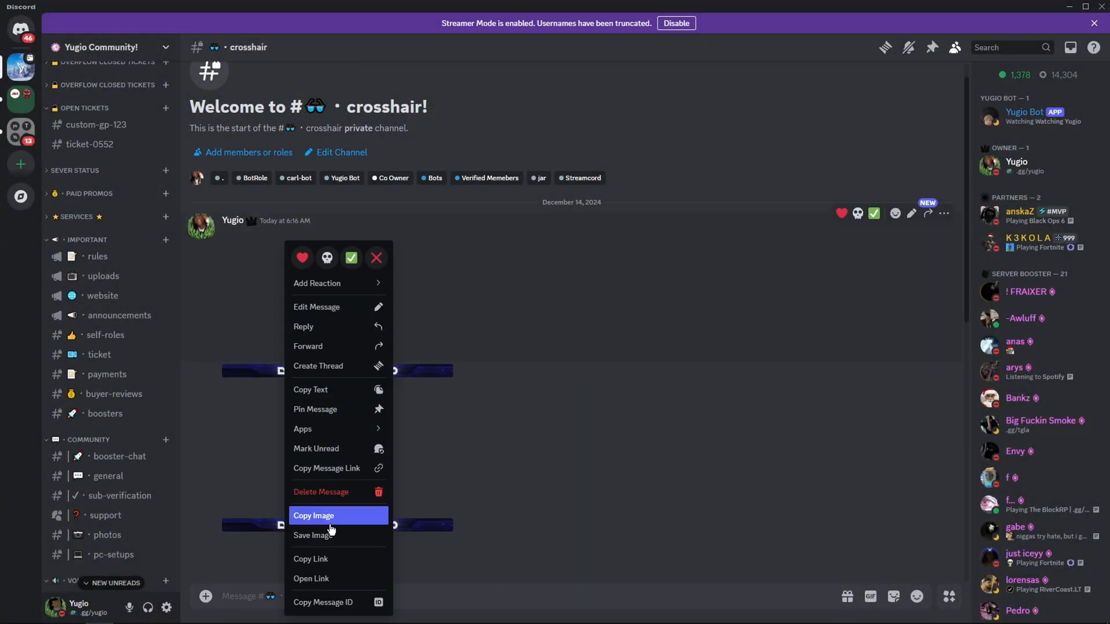
pyautogui.click(314, 535)
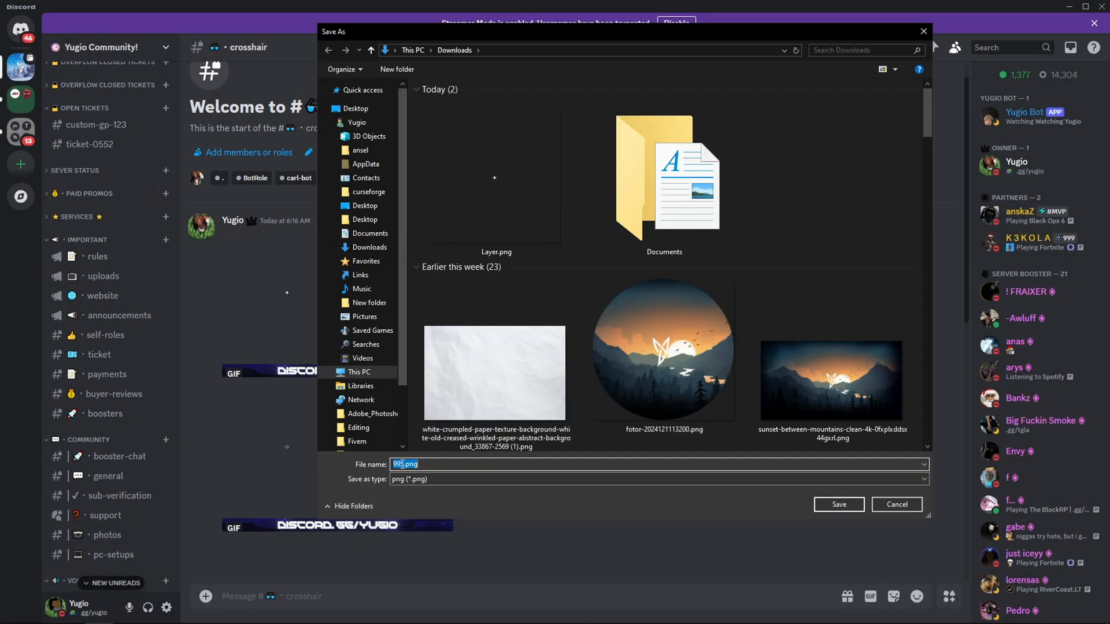
pyautogui.moveTo(380, 464)
pyautogui.write('Layer')
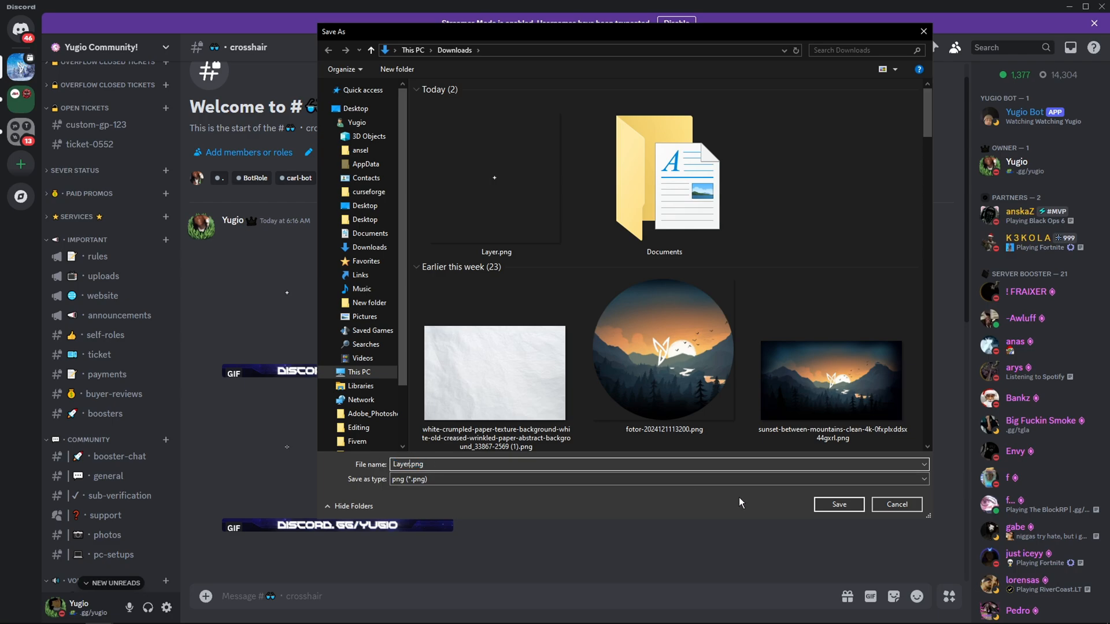
pyautogui.click(839, 505)
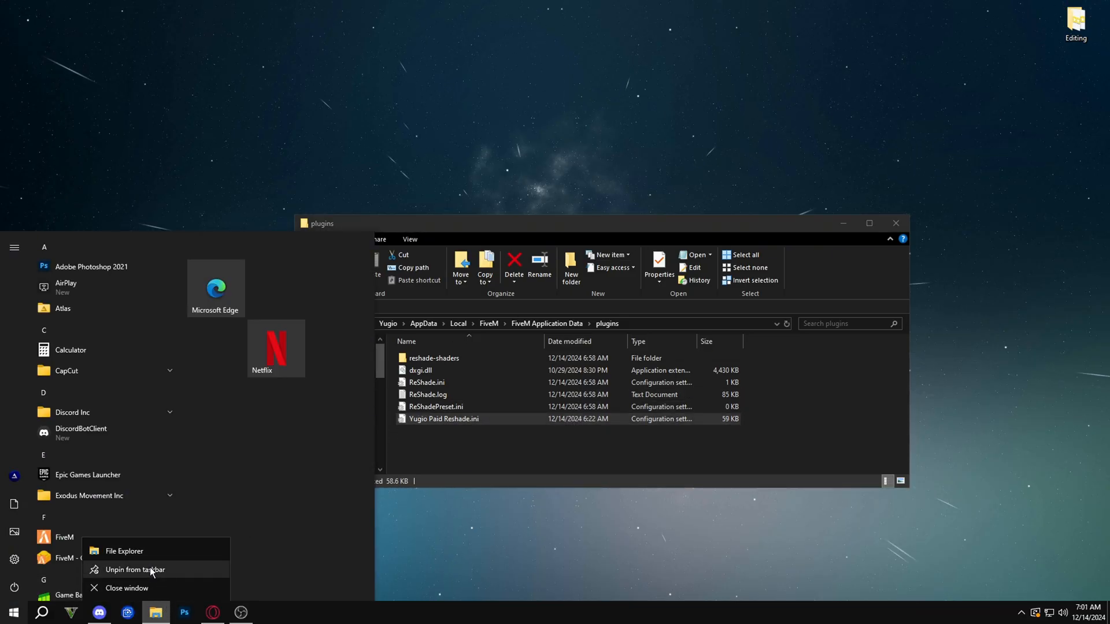
# Step: Switch to the plugins window and drill into reshade-shaders\Textures
pyautogui.click(123, 550)
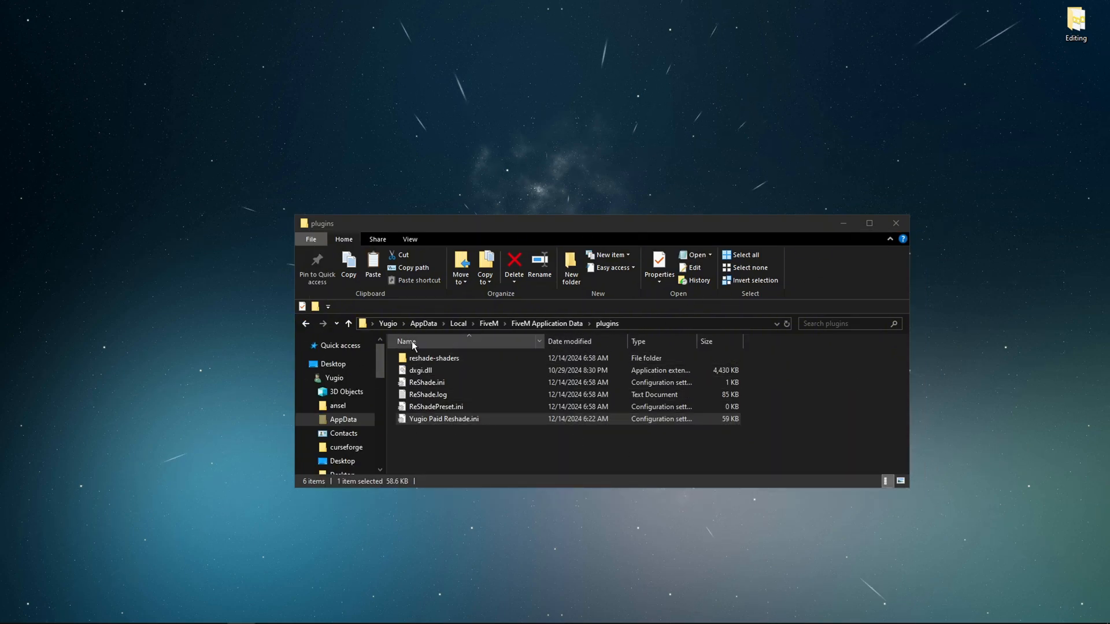
pyautogui.doubleClick(434, 358)
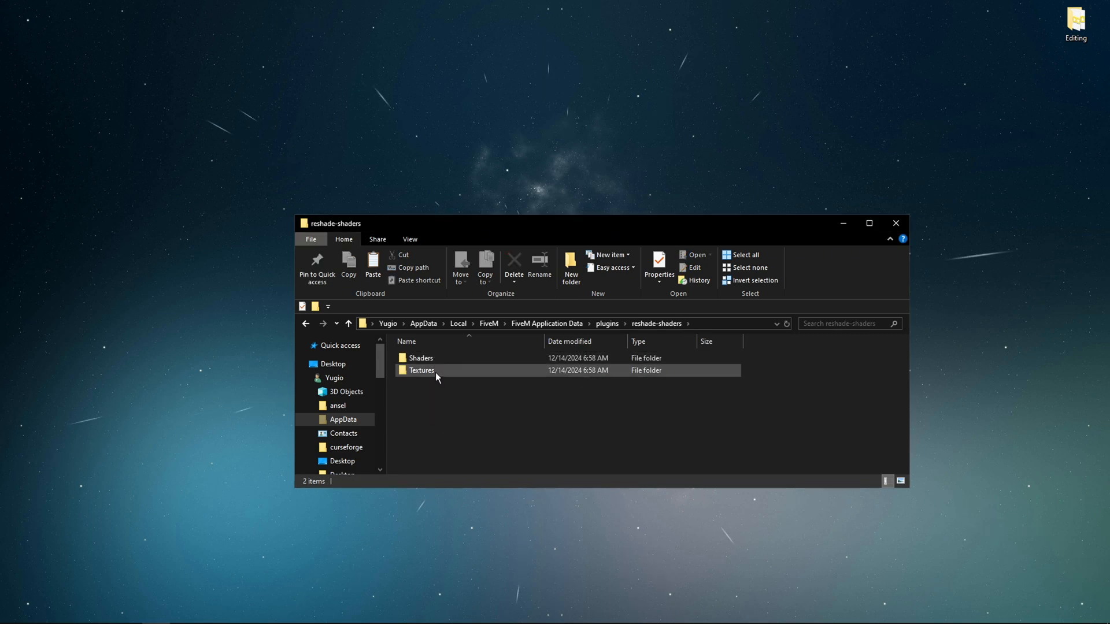
pyautogui.doubleClick(422, 370)
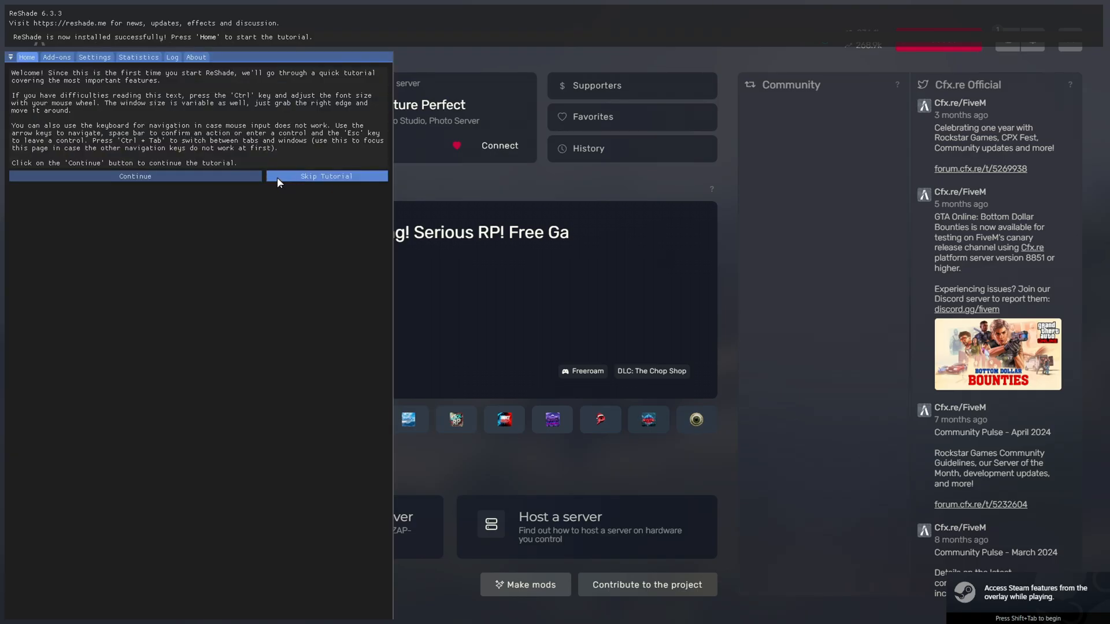
# Step: Skip the tutorial and load the Yugio Paid Reshade.ini preset
pyautogui.click(326, 176)
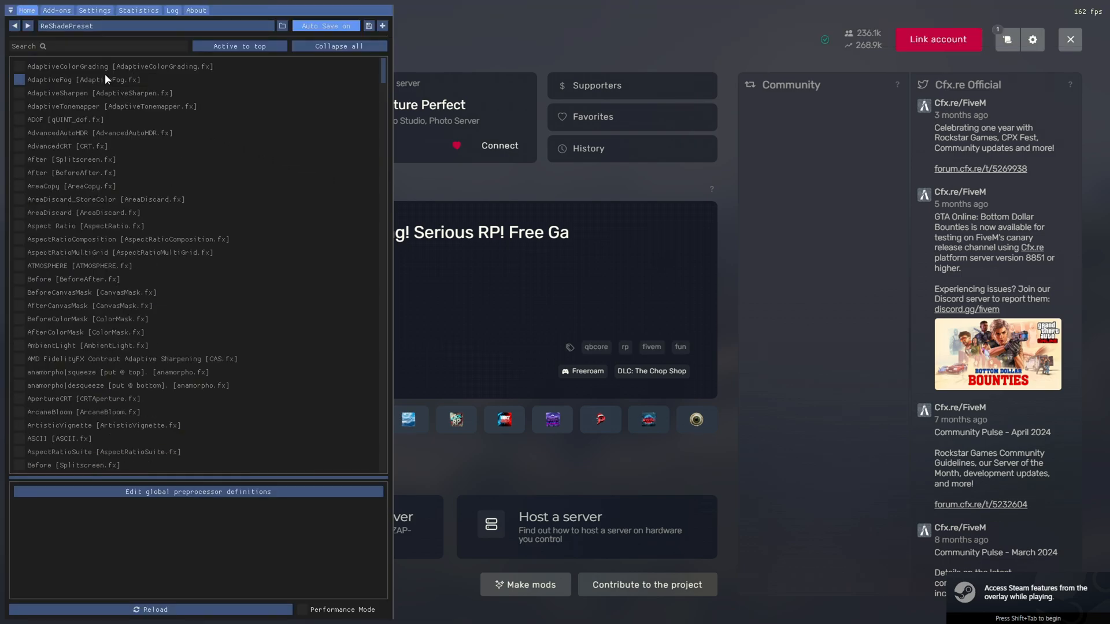
pyautogui.click(282, 25)
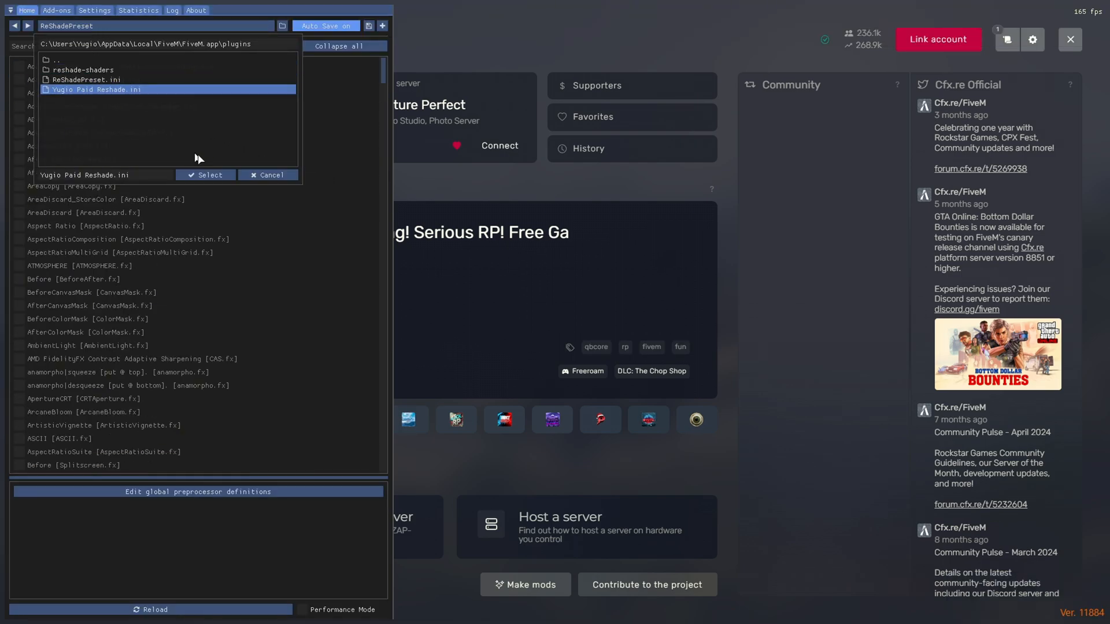
pyautogui.click(205, 174)
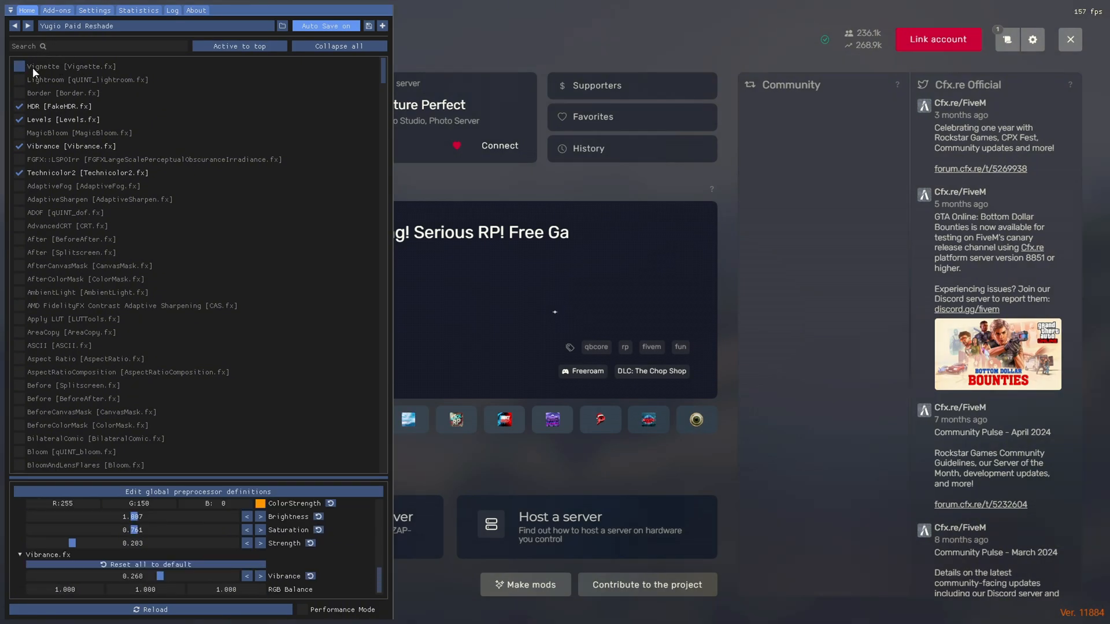
# Step: Enable Lightroom, find and enable Layer.fx, and set Layer Scale to 0.200
pyautogui.click(19, 81)
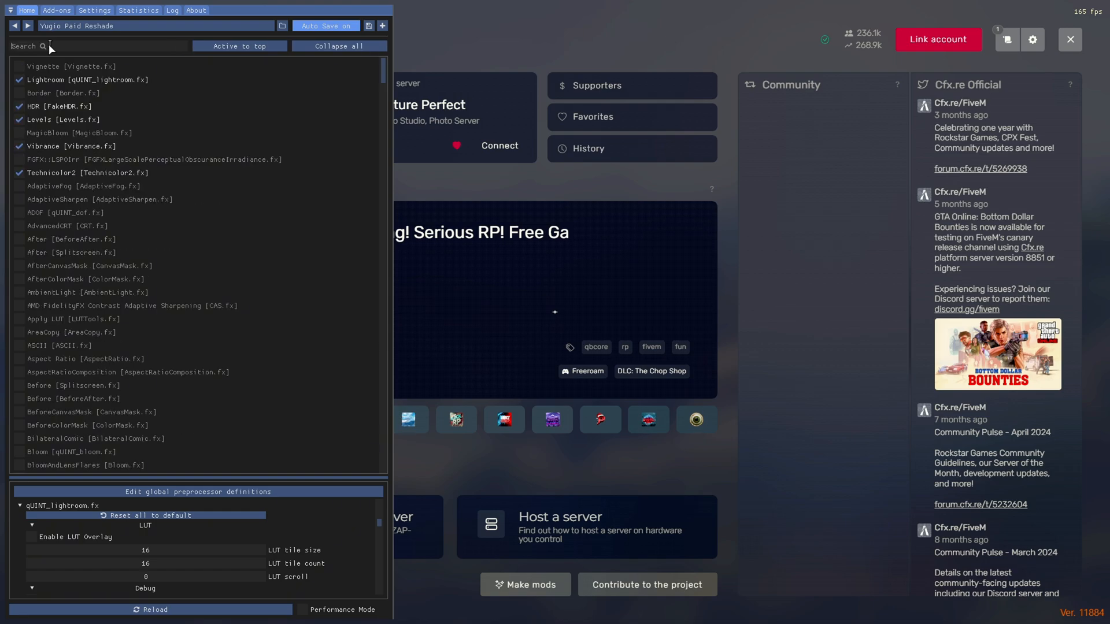
pyautogui.write('layer')
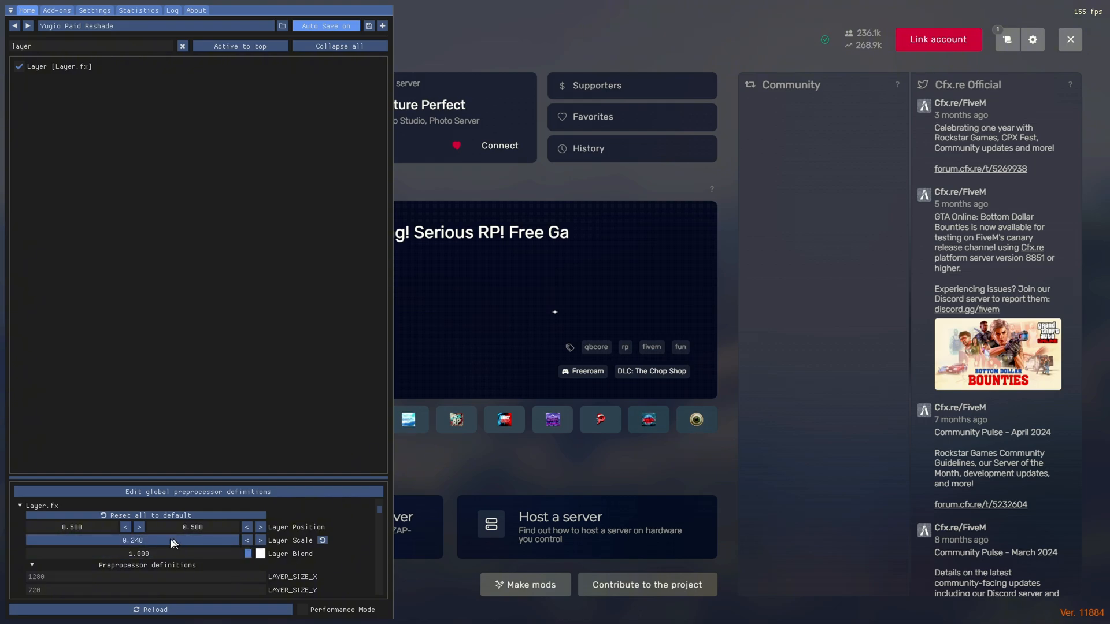
pyautogui.moveTo(170, 540); pyautogui.dragTo(194, 540)
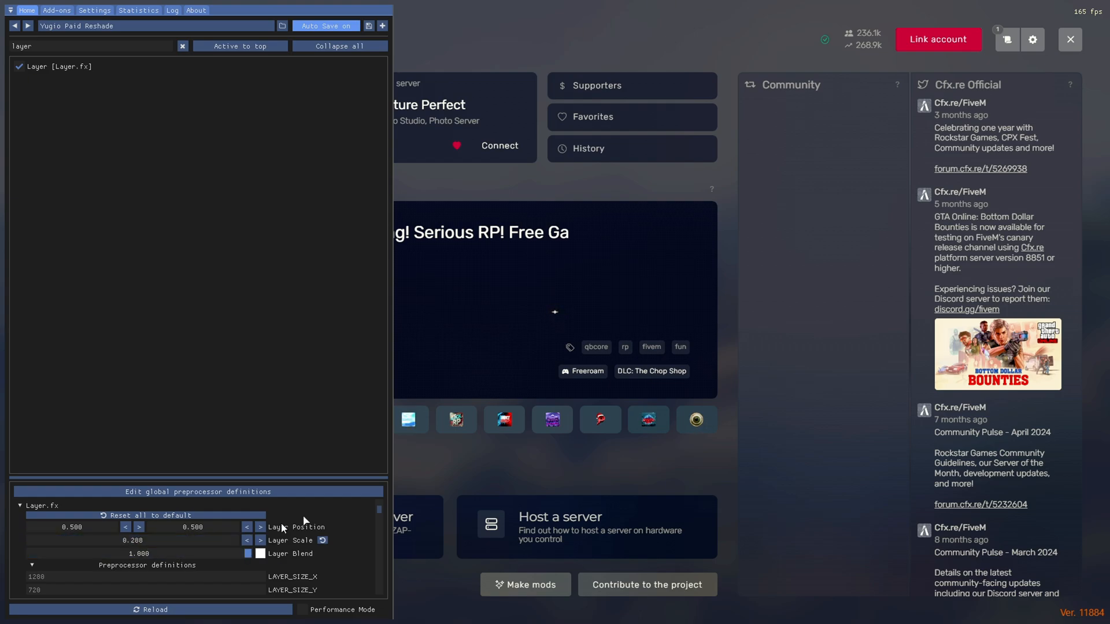
pyautogui.moveTo(316, 249)
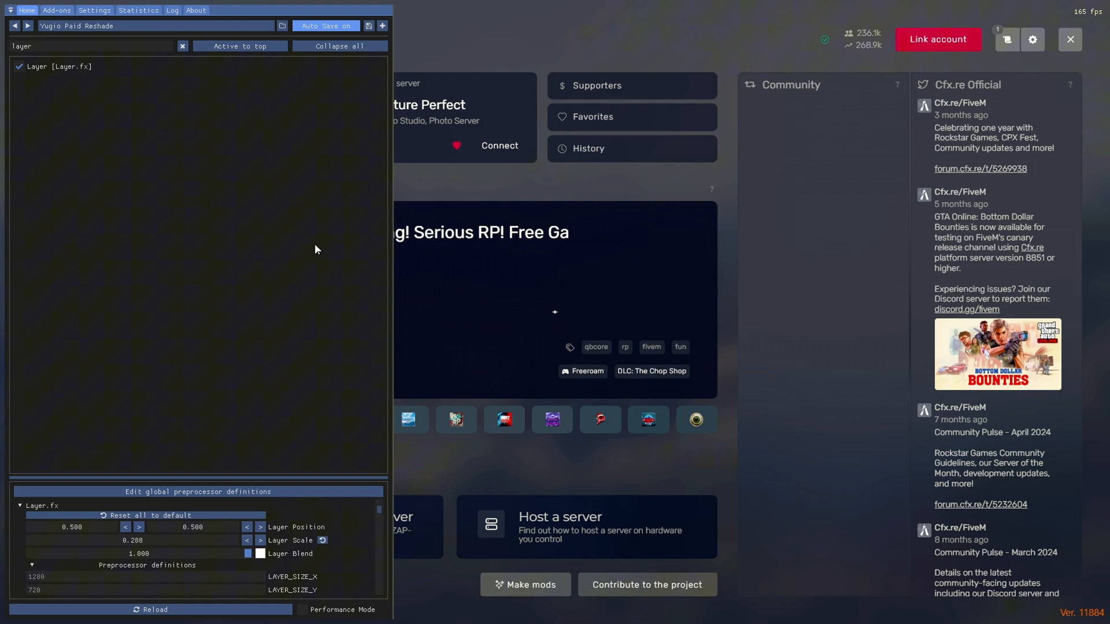